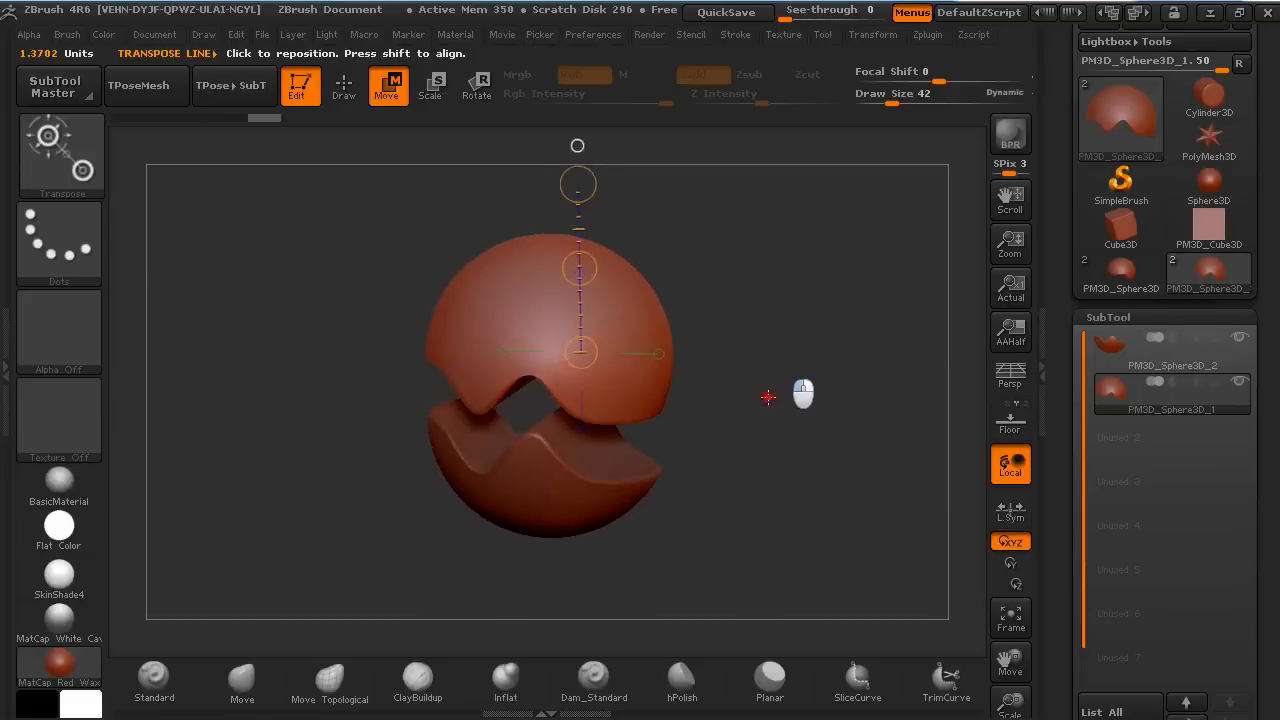
Drag the transpose line to lift the top piece off the bottom piece
drag(768, 397, 789, 354)
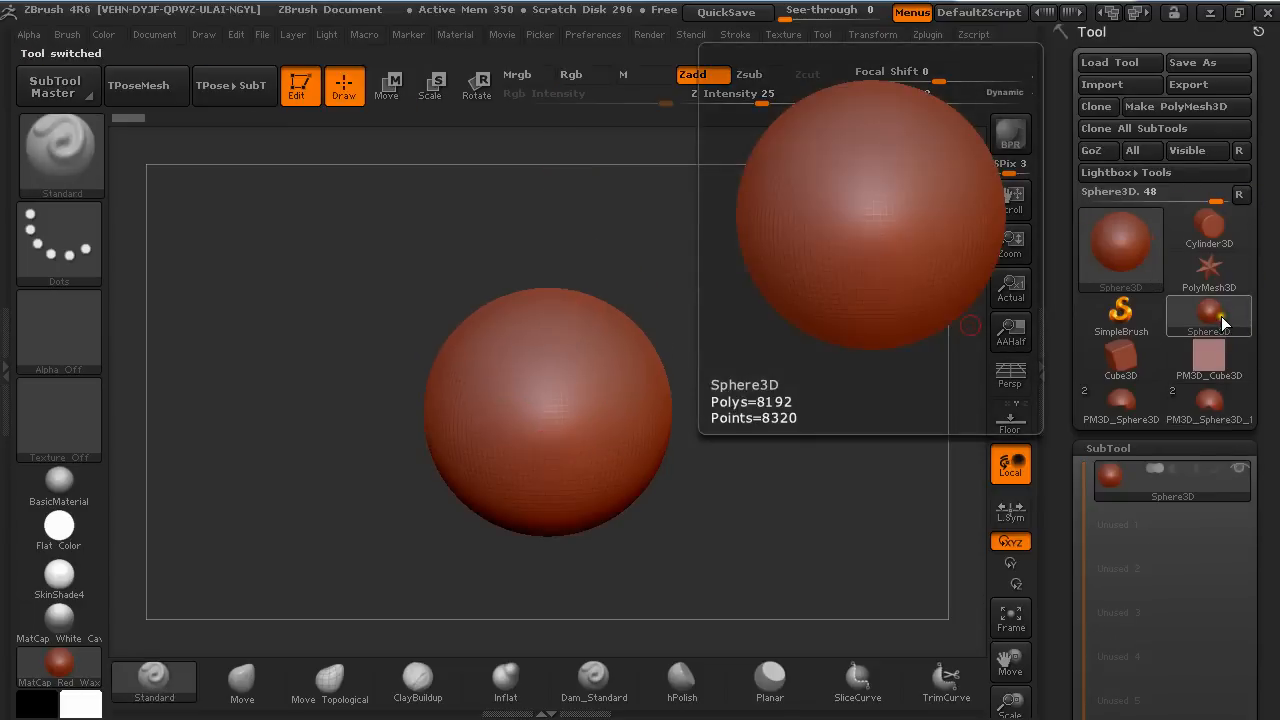
Load a plain Sphere3D and set its DynaMesh Blur to 0
click(1186, 107)
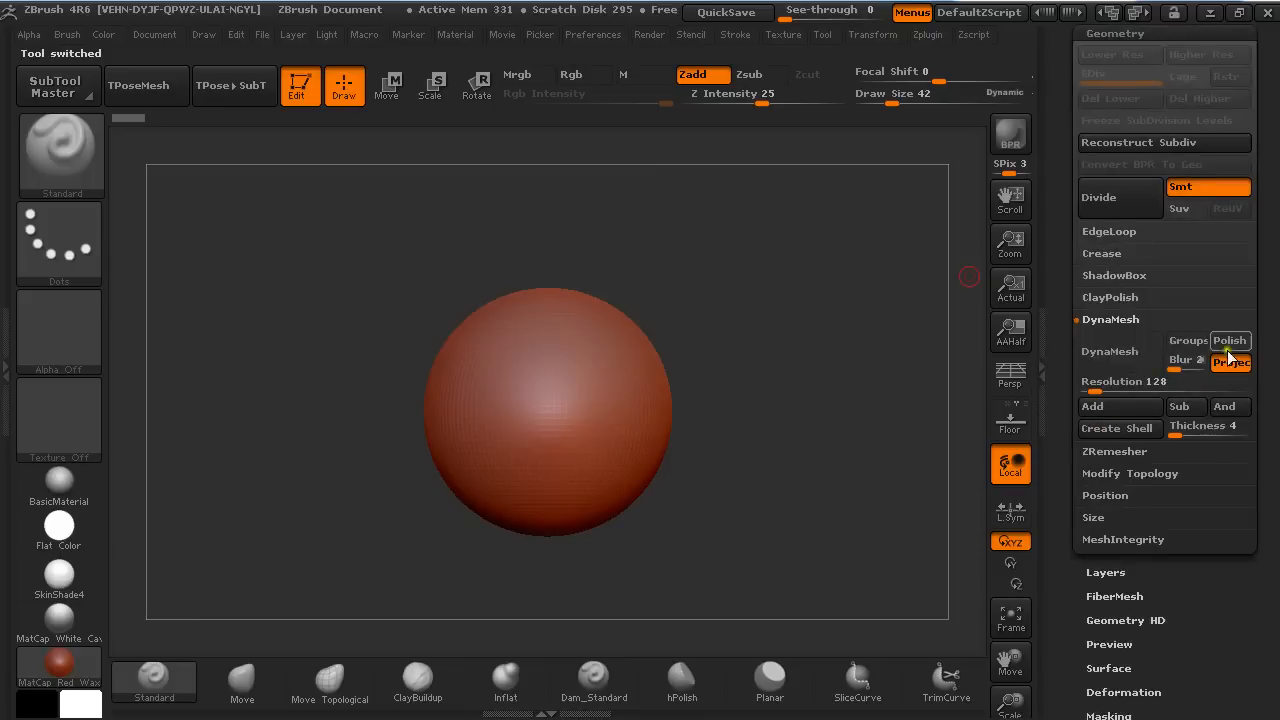
mouse_move(1118, 317)
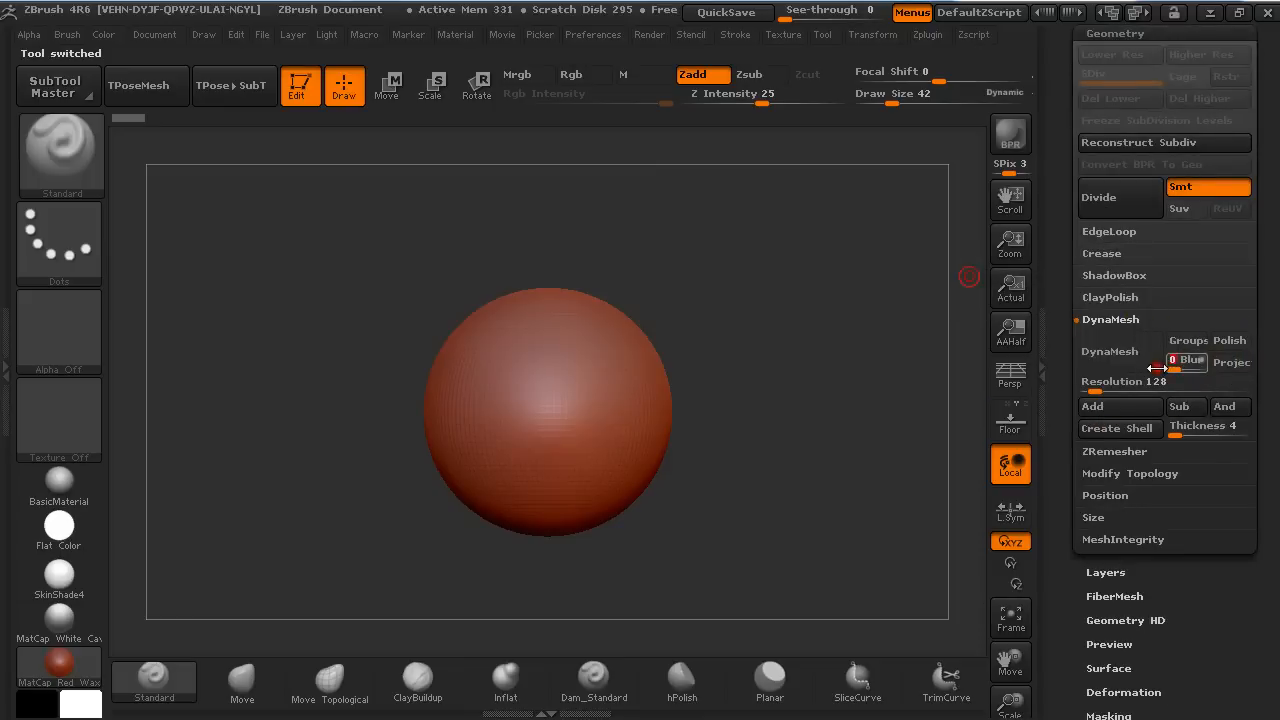
click(1109, 351)
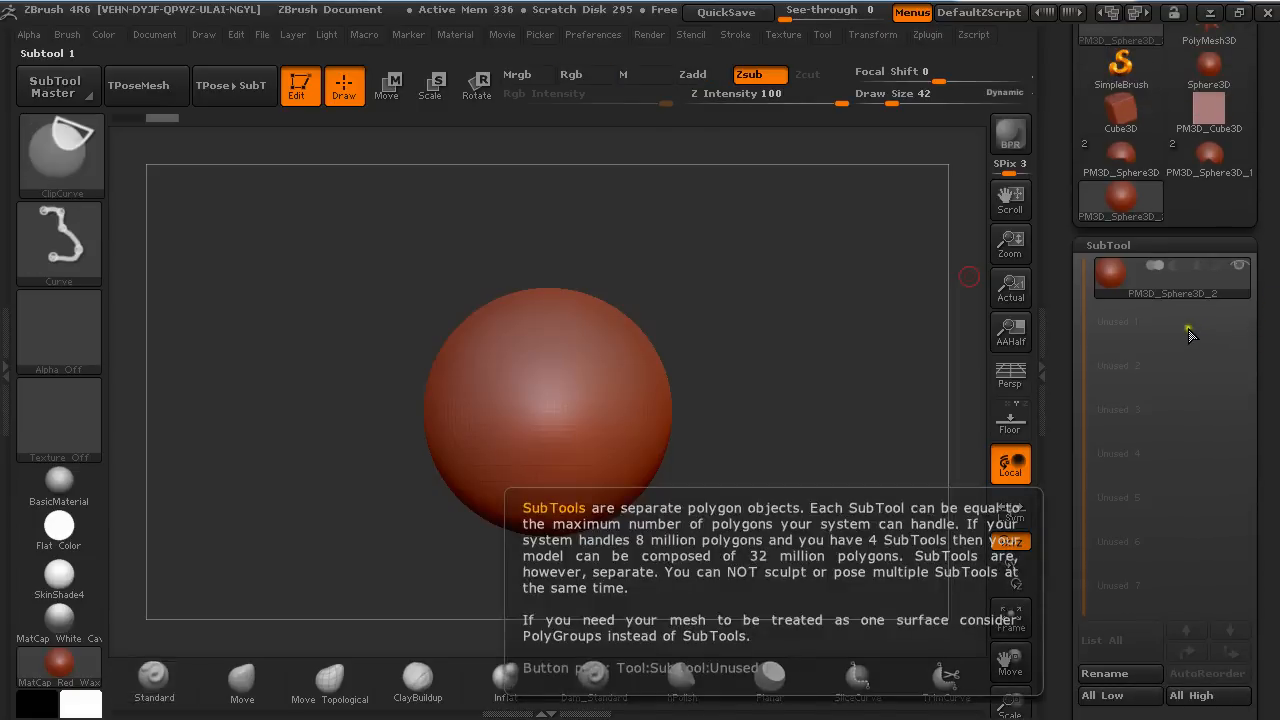
Convert the sphere to a PolyMesh3D subtool
click(1170, 325)
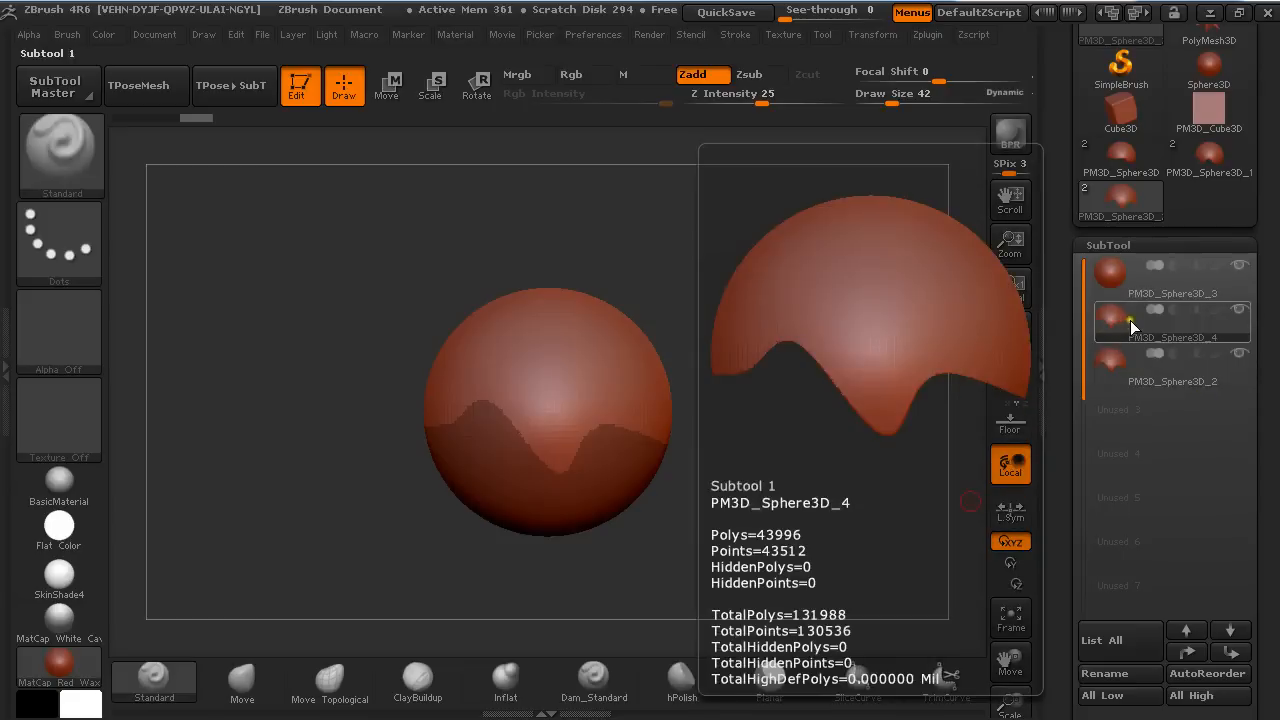
Select the wavy cap subtool, view Deformation settings, then return to the SubTool list
click(1172, 368)
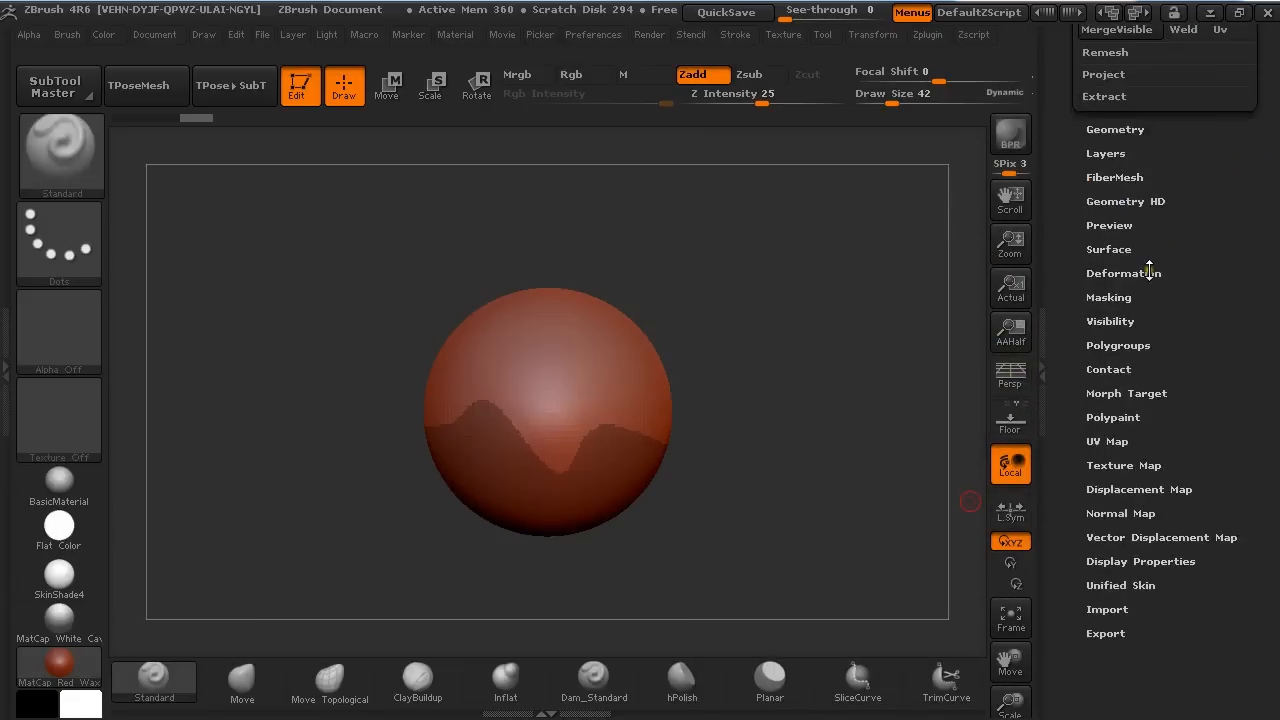
click(1124, 272)
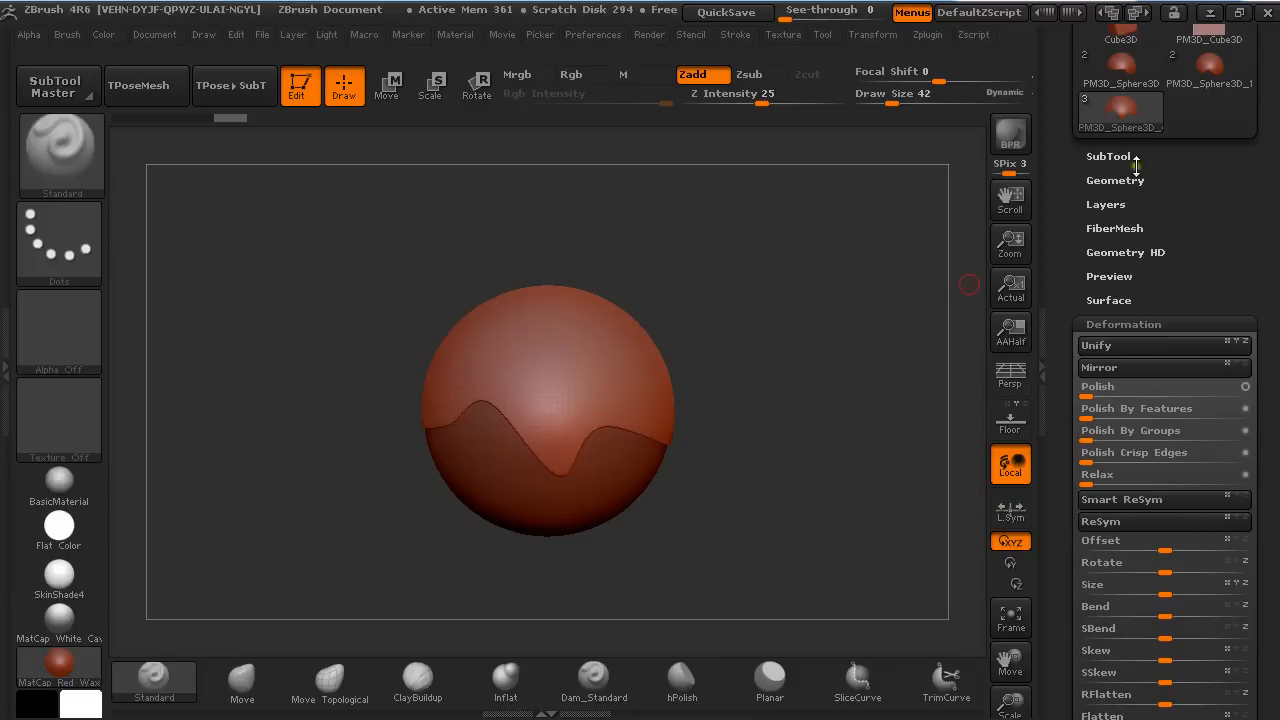
click(1108, 156)
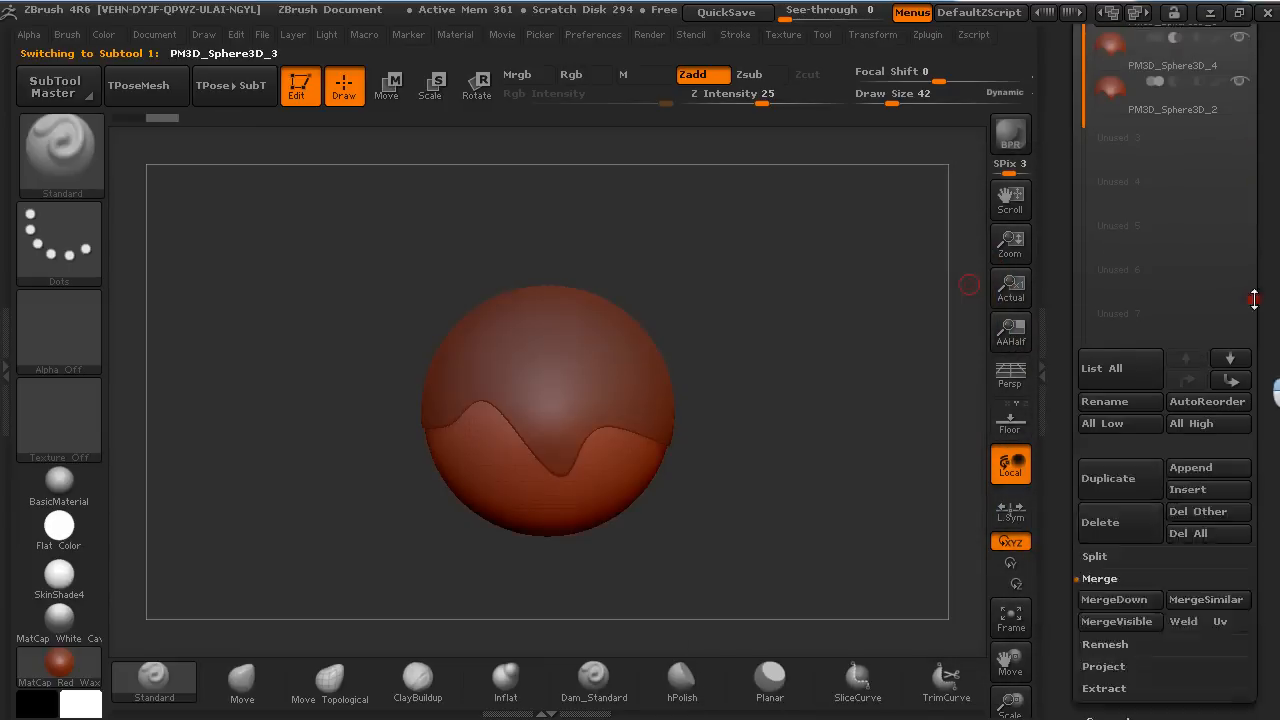
MergeDown the wavy cap into the whole sphere, confirming the warning with OK
scroll(down, 3)
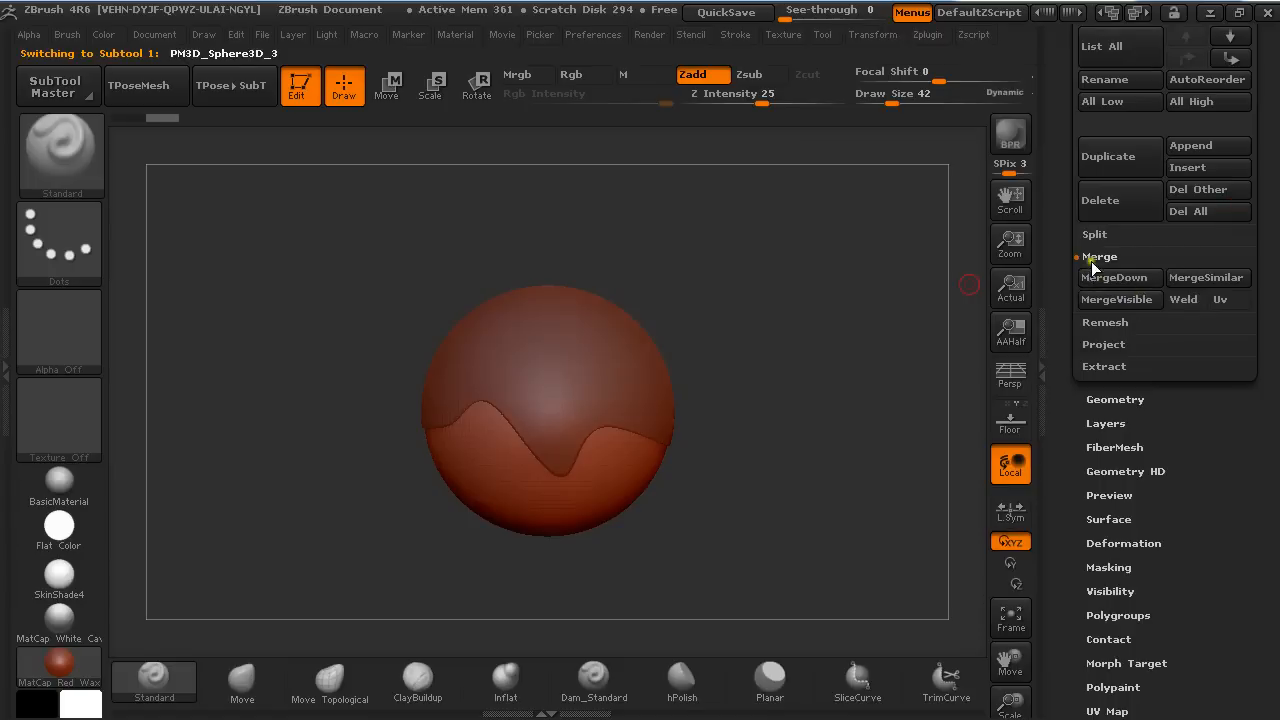
click(1113, 277)
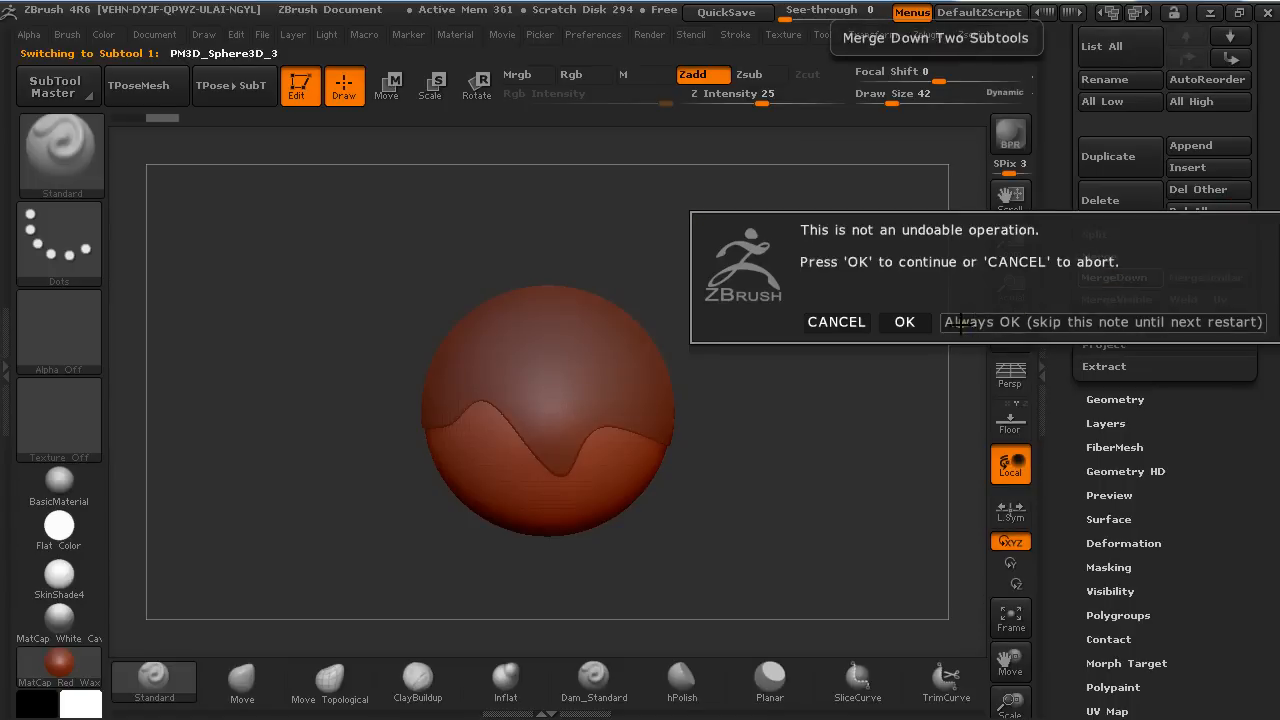
click(903, 322)
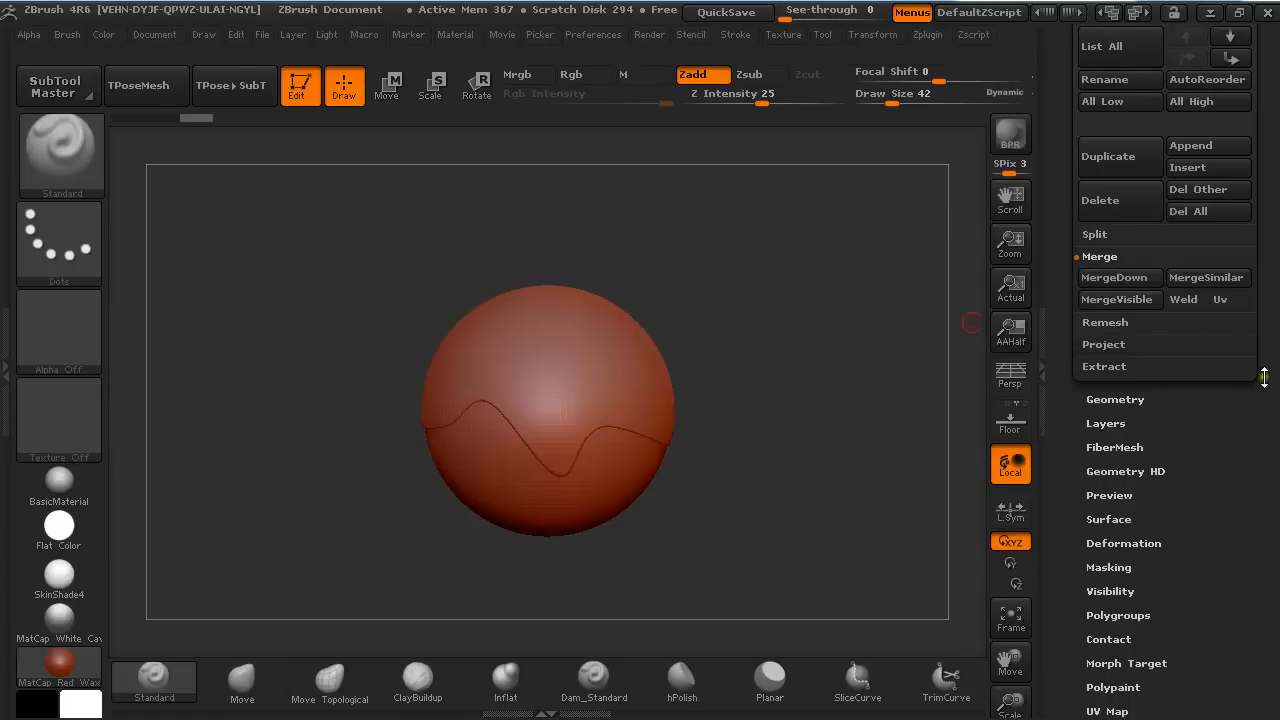
click(1185, 388)
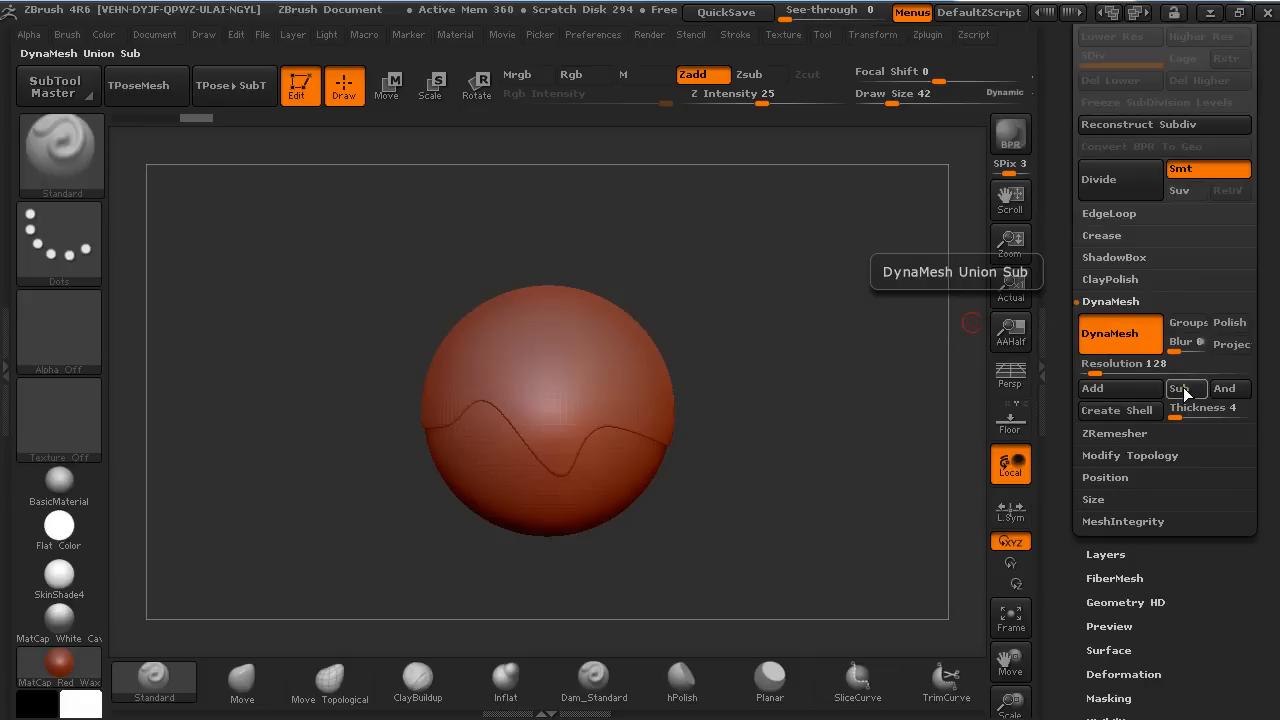
DynaMesh the merged cap and sphere into one solid
click(1119, 333)
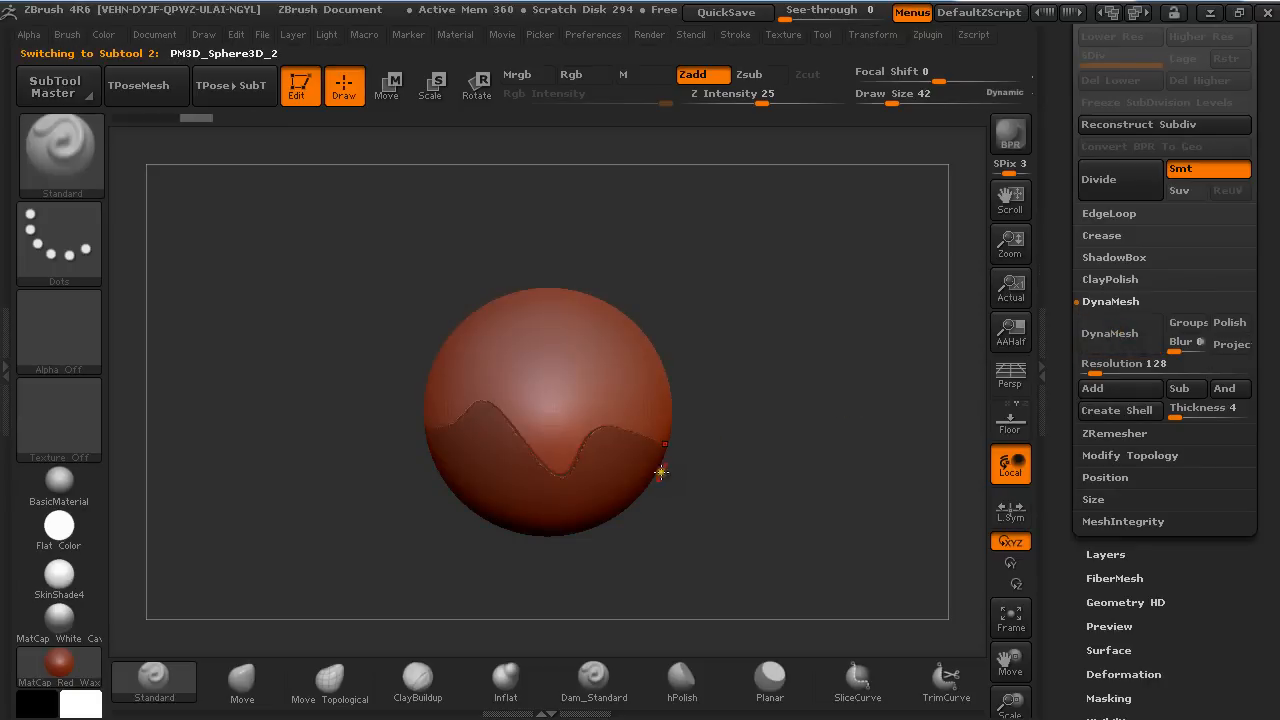
scroll(down, 3)
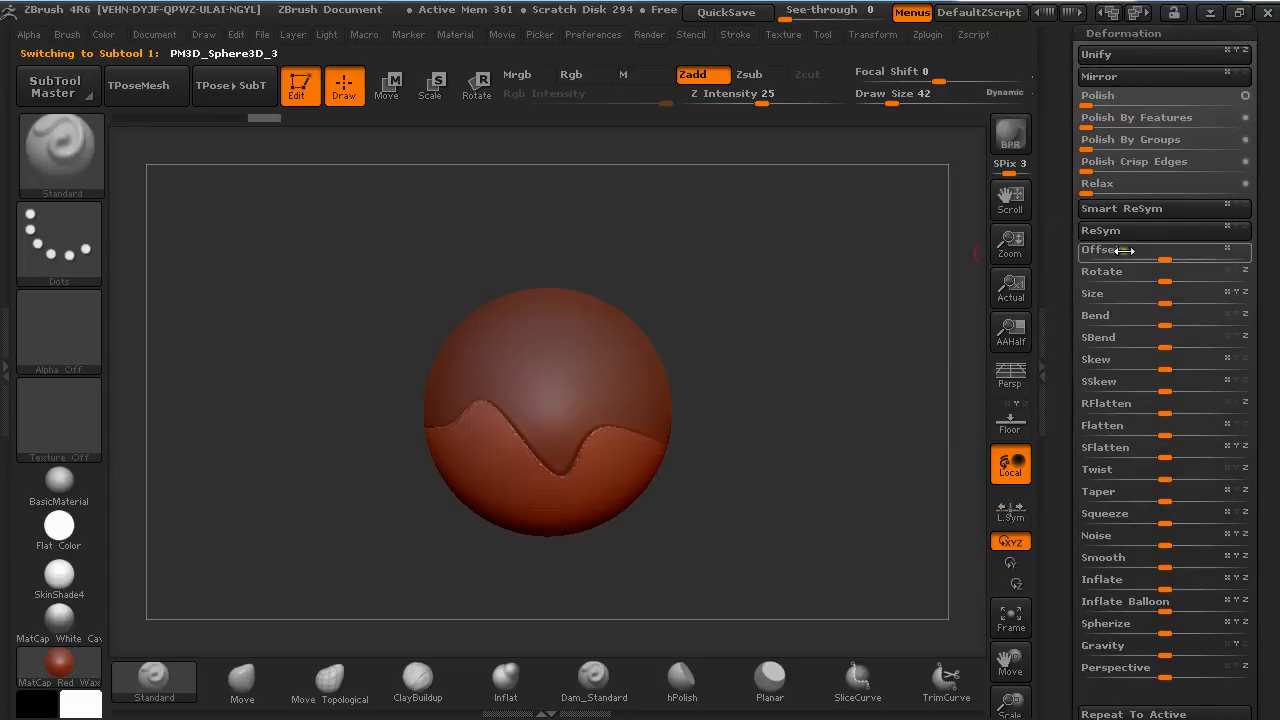
Adjust the Deformation settings and click the model to pick the piece to move
click(1135, 96)
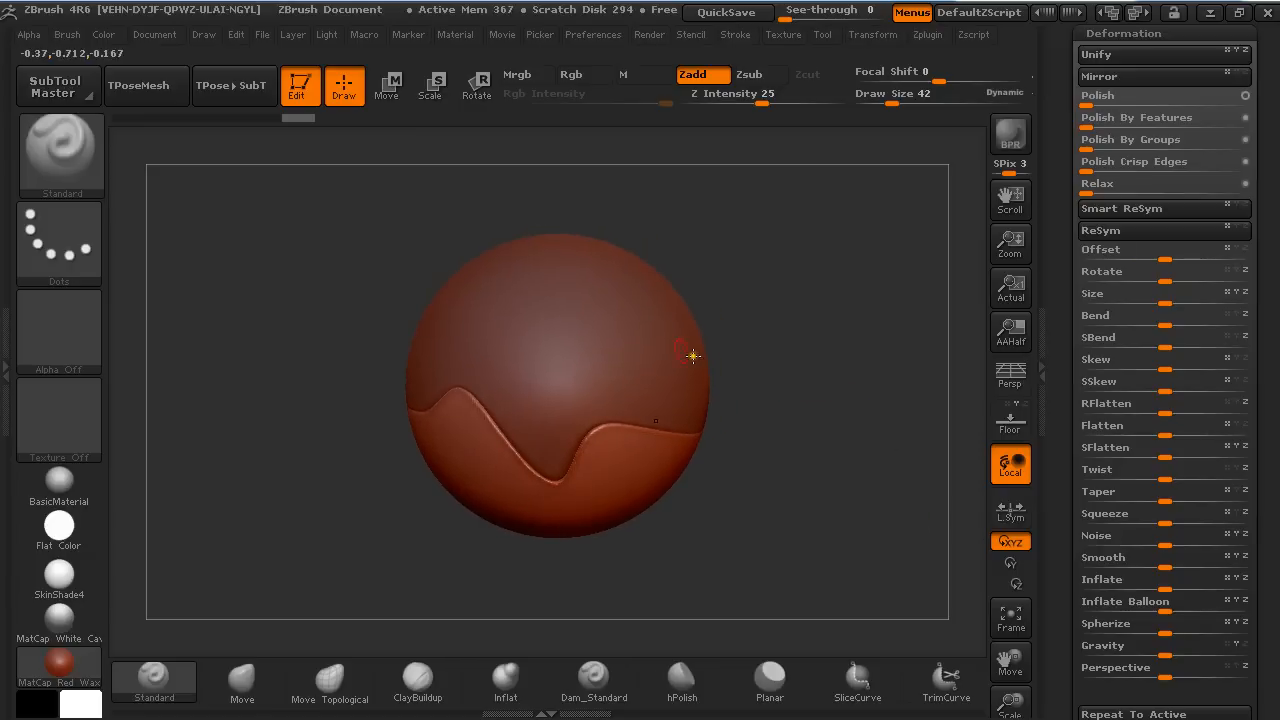
click(384, 85)
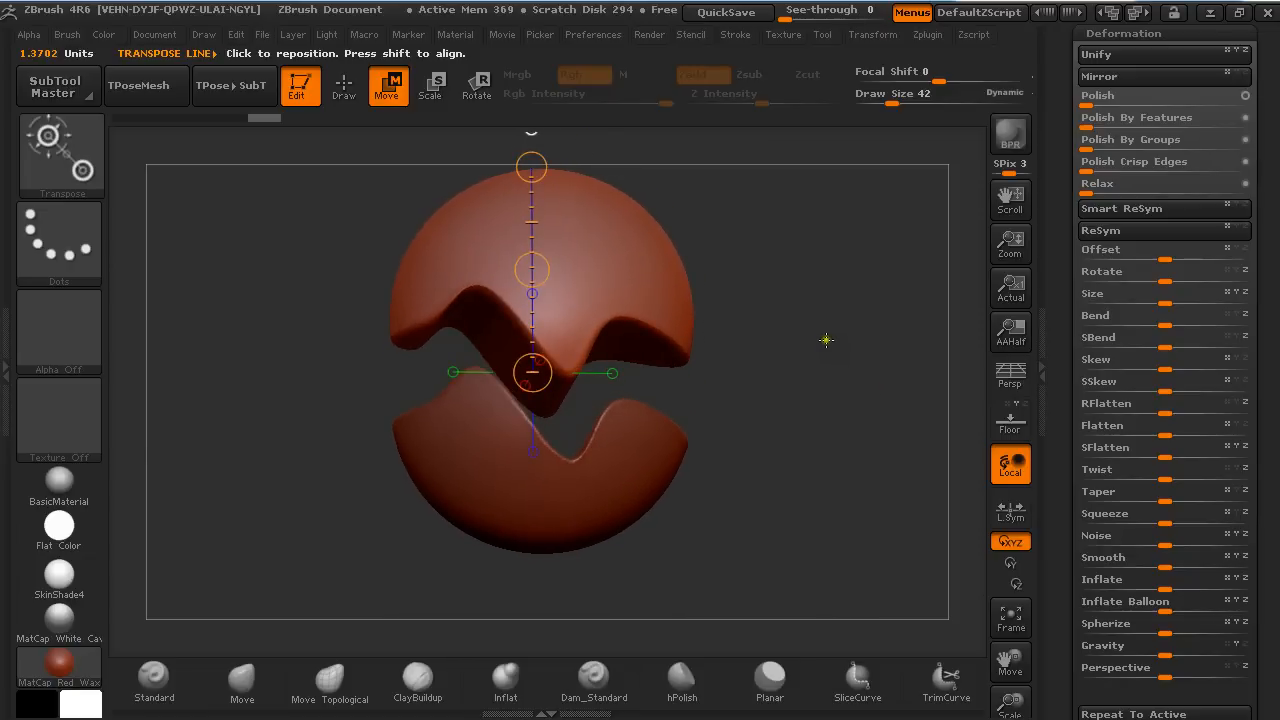
mouse_move(822, 326)
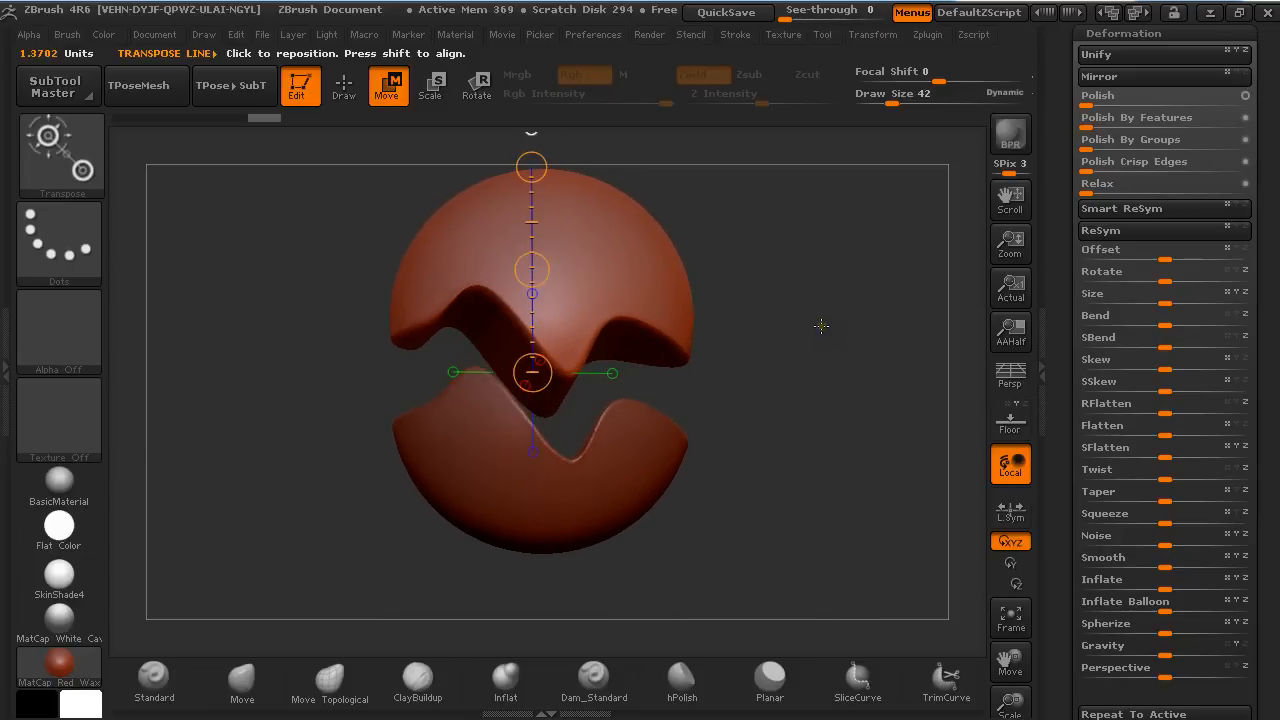